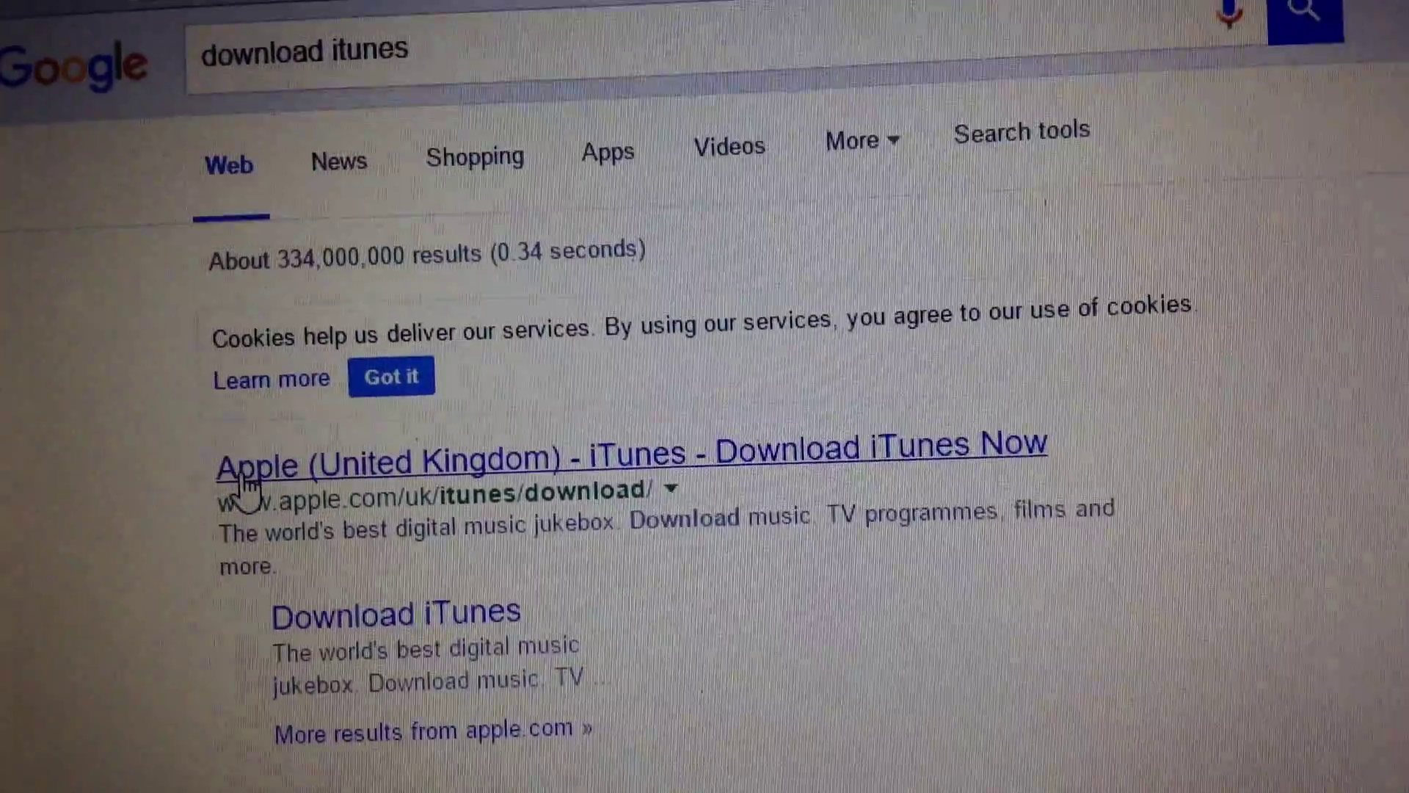
Open the 'Apple (United Kingdom) - iTunes - Download iTunes Now' search result
click(616, 451)
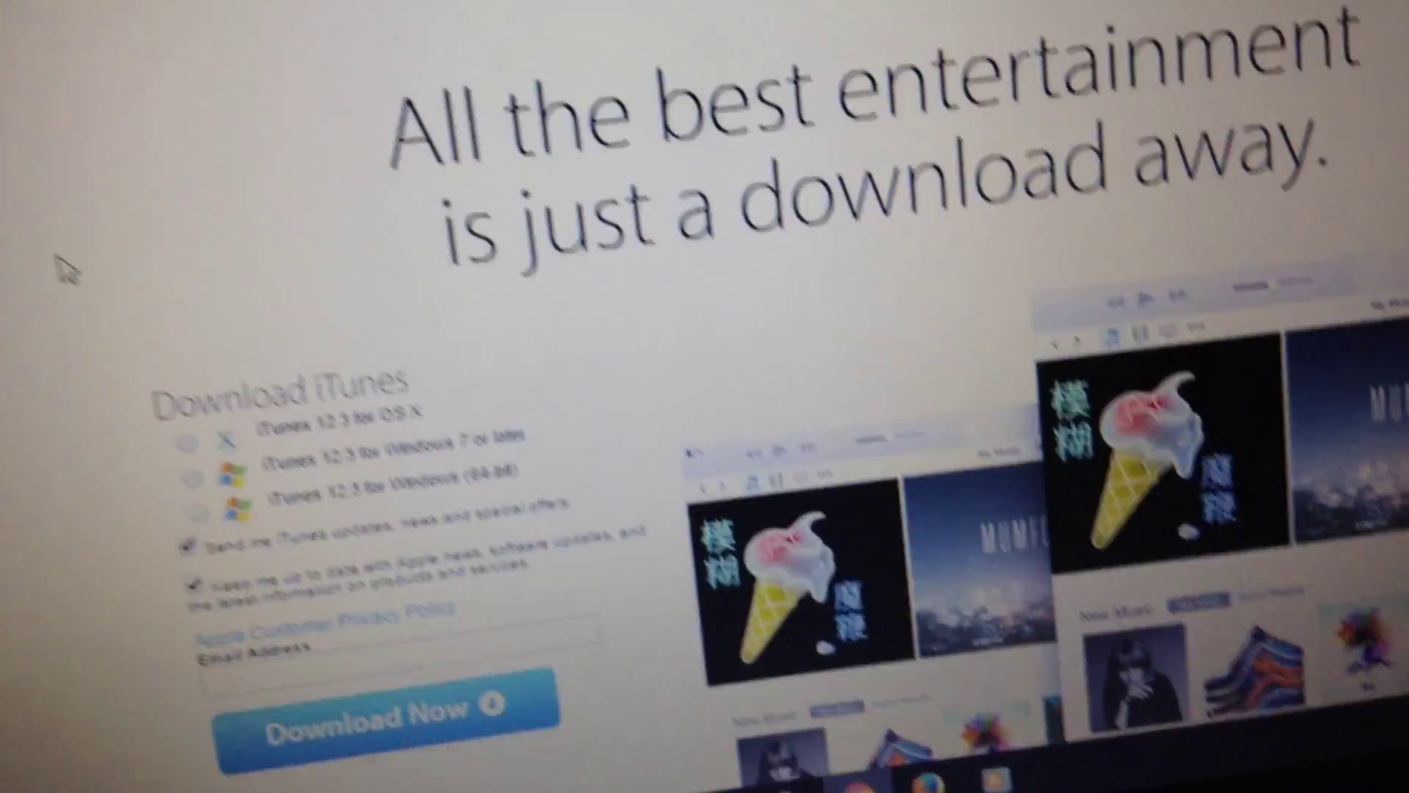